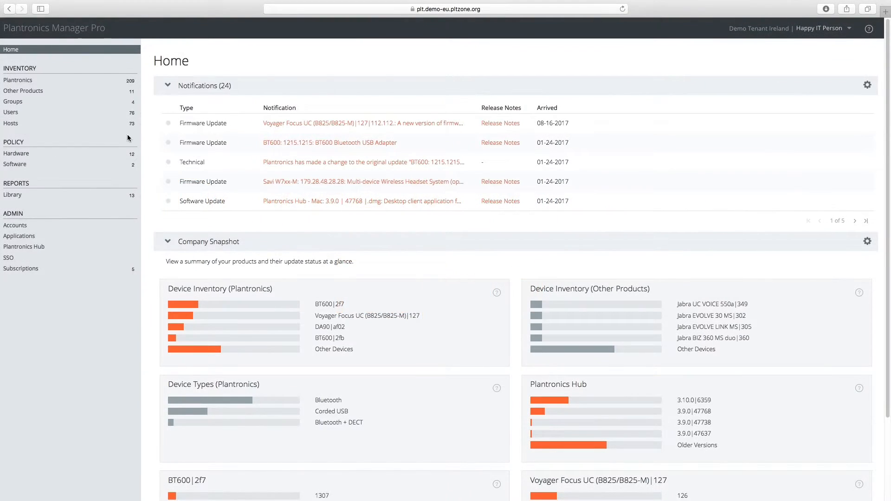
Open the Device Inventory report showing the 222-device manufacturer pie chart.
left_click(12, 195)
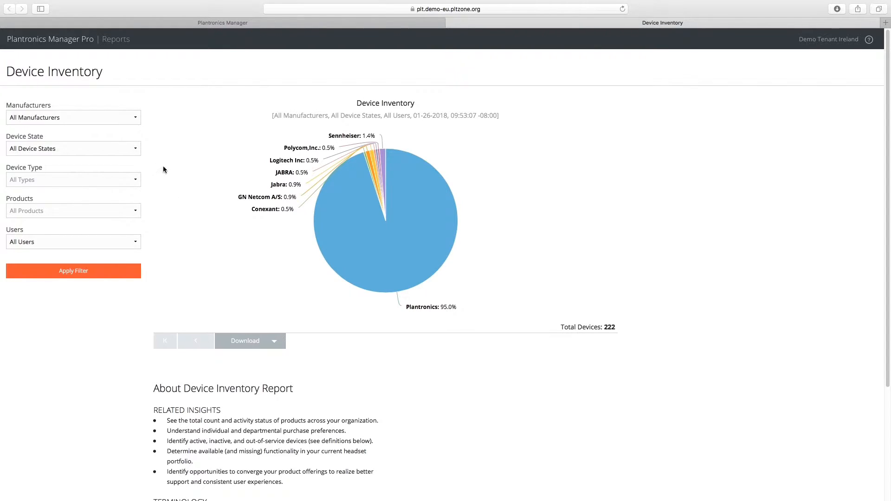
left_click(73, 117)
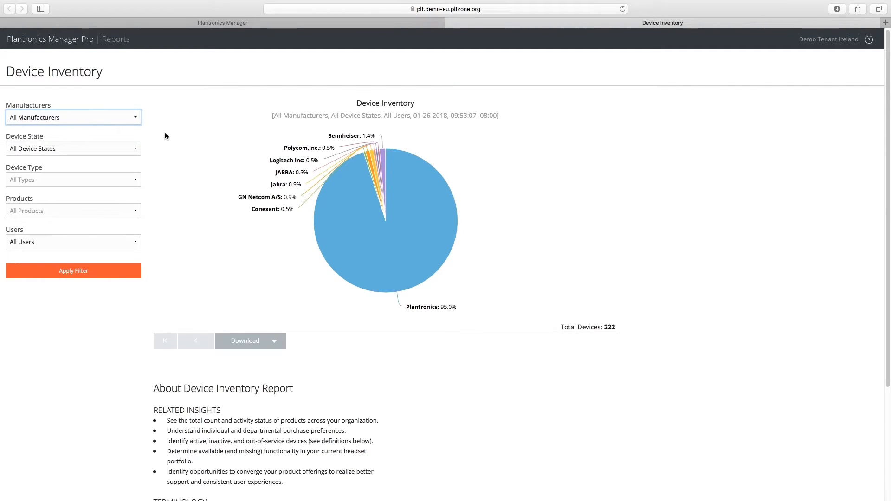
left_click(274, 341)
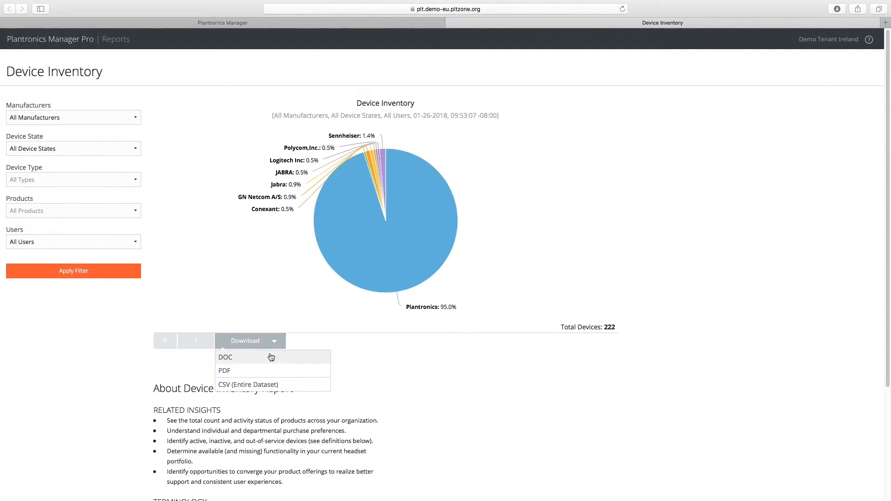
mouse_move(284, 388)
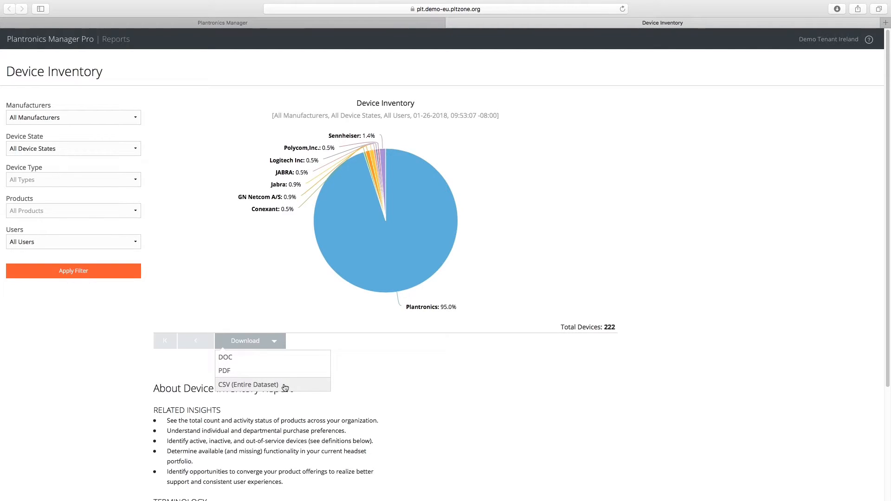
left_click(248, 384)
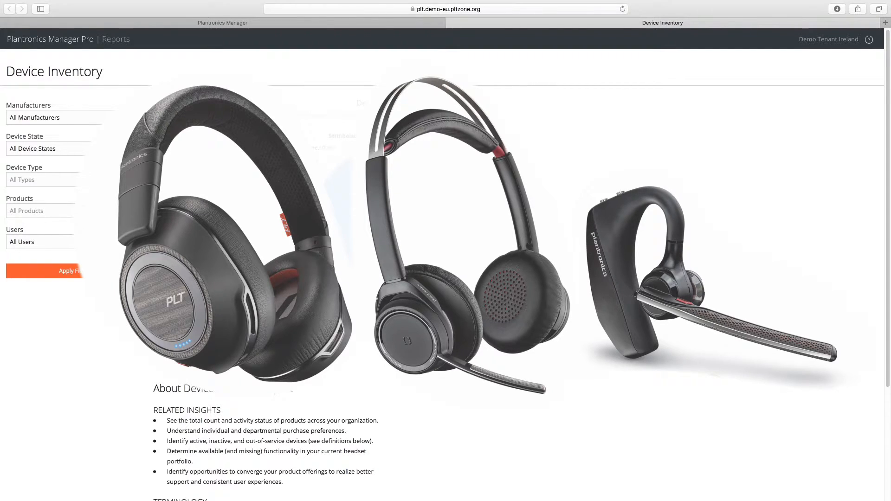
Filter Manufacturers to Plantronics and drill into the Voyager product family.
left_click(73, 116)
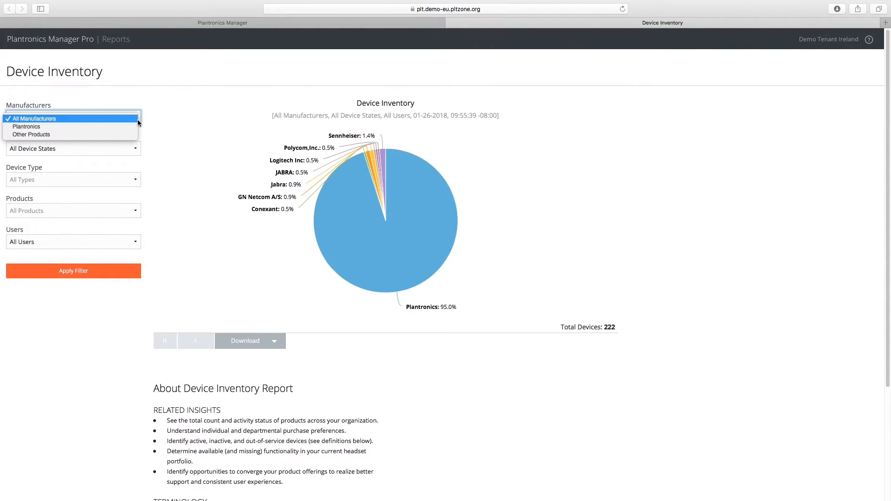
left_click(26, 126)
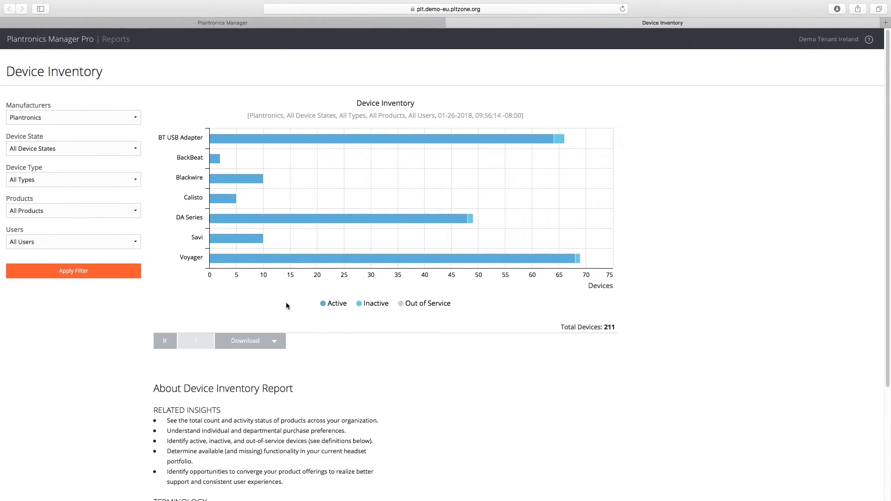
left_click(72, 271)
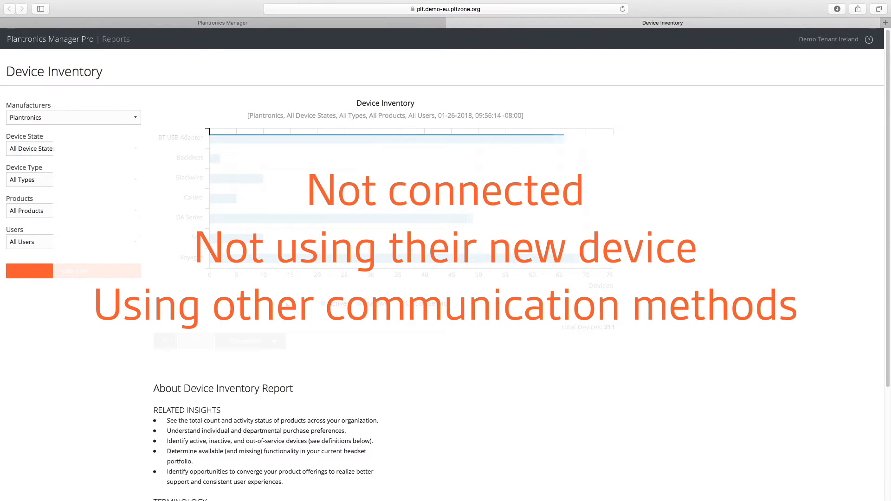
left_click(28, 271)
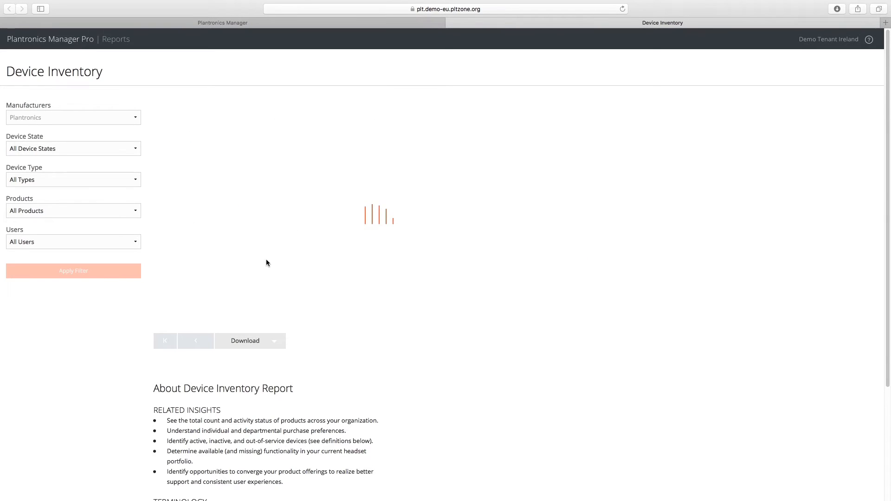
Drill into the Voyager Focus UC (B825/B825-M) bar to list its 40 devices per user.
left_click(73, 271)
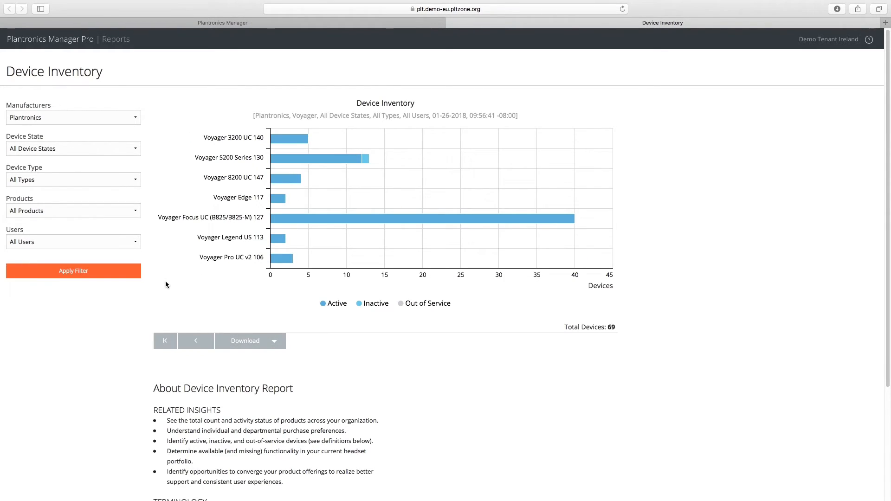
left_click(73, 271)
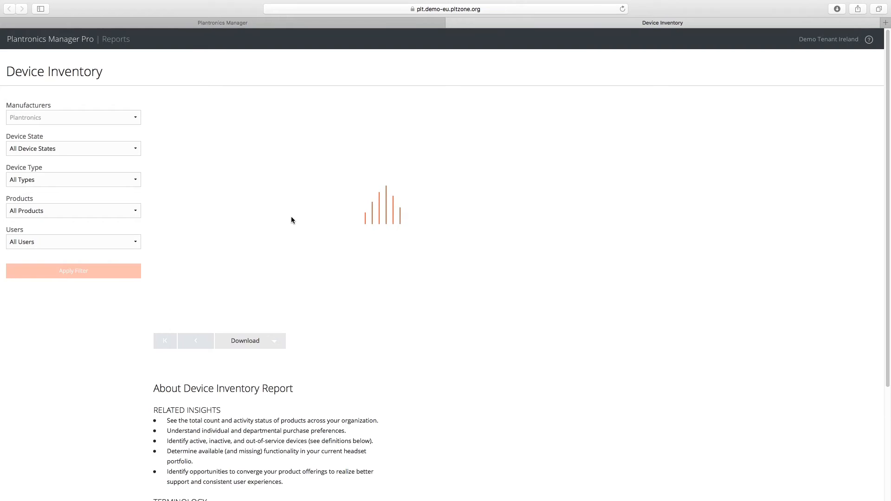
left_click(73, 271)
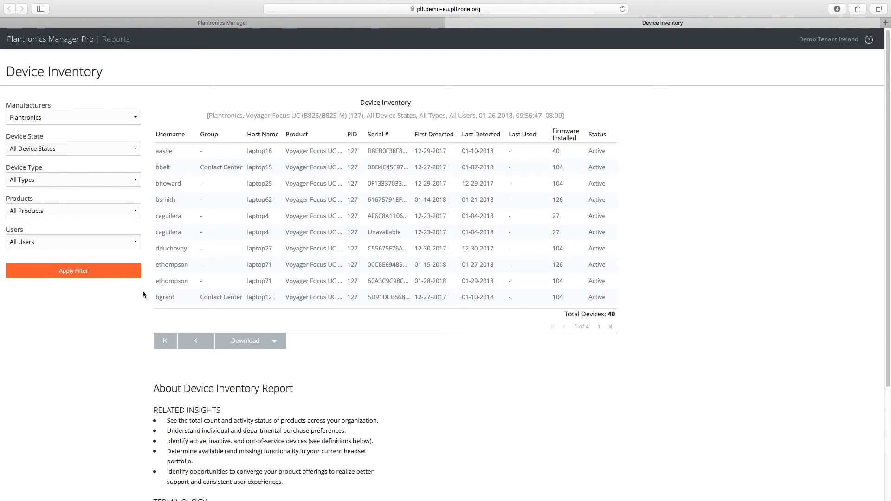